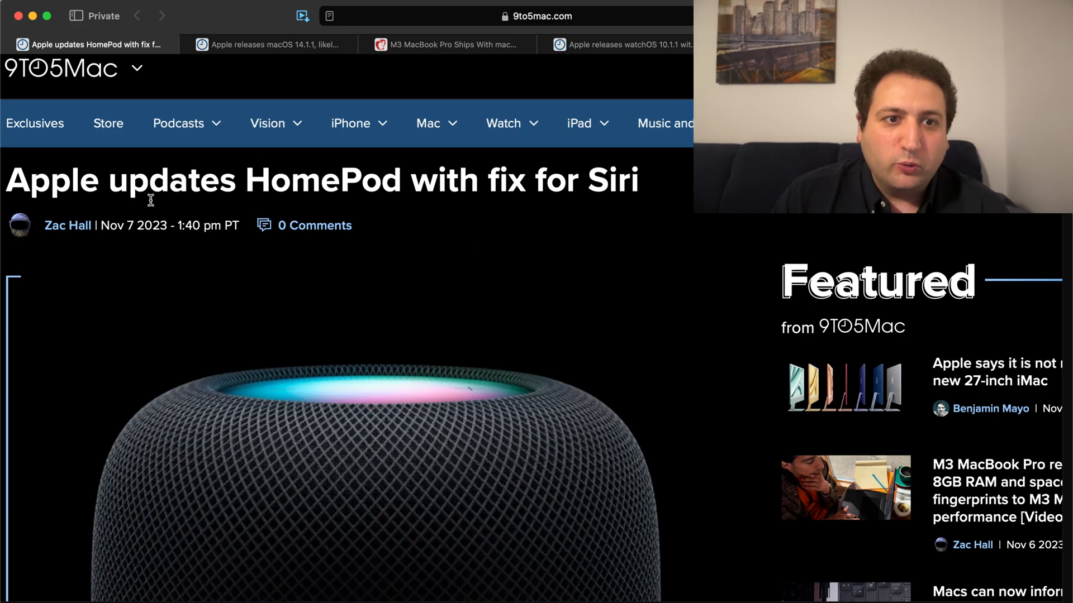
Switch to the macOS 14.1.1 tab, then the MacRumors M3 MacBook Pro Ventura story.
scroll(down, 3)
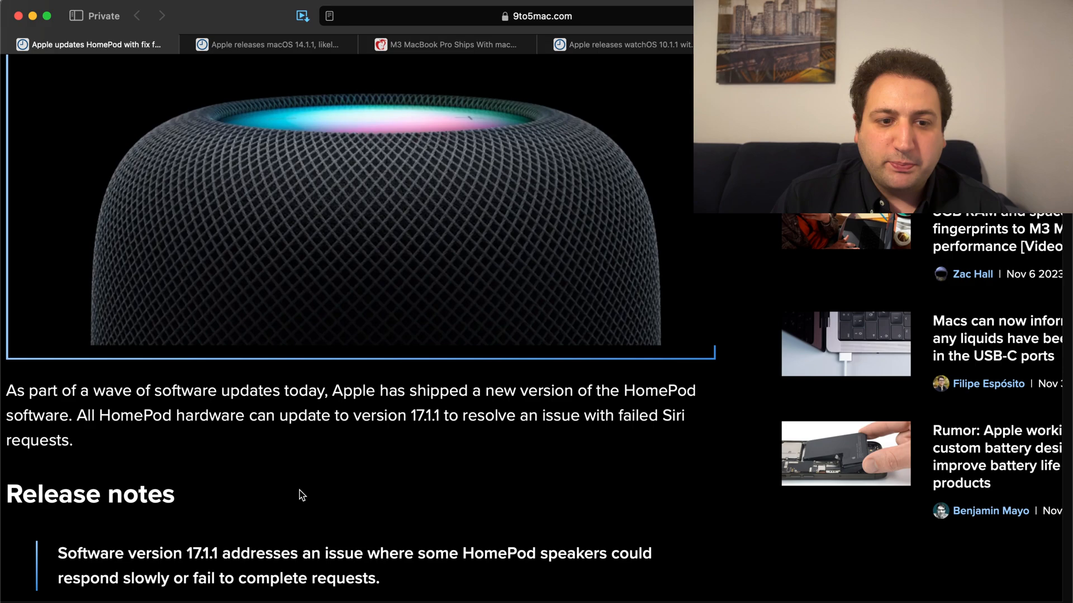
scroll(down, 3)
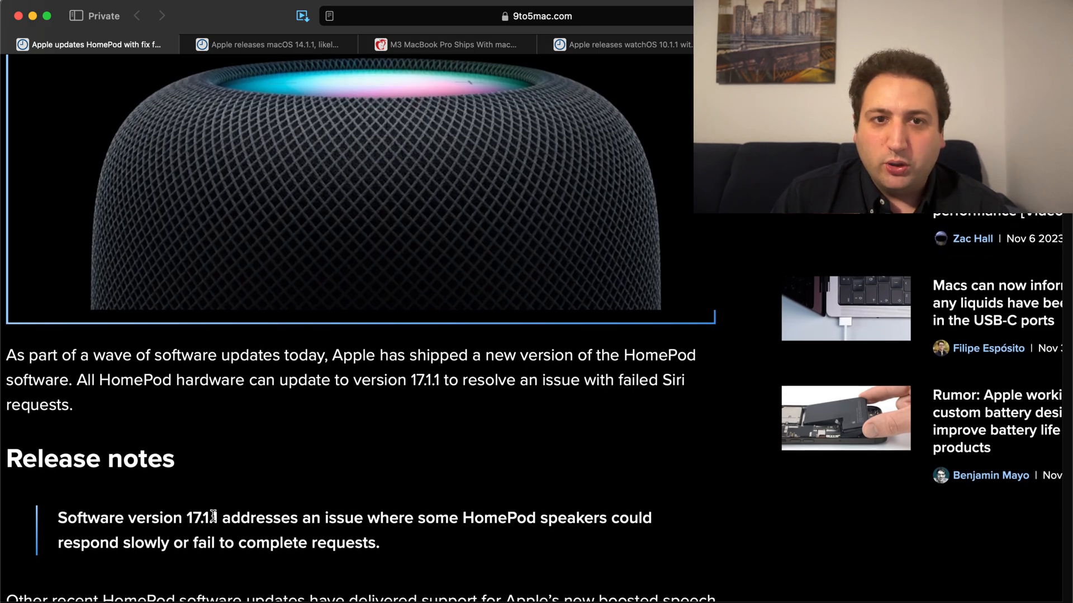
mouse_move(362, 442)
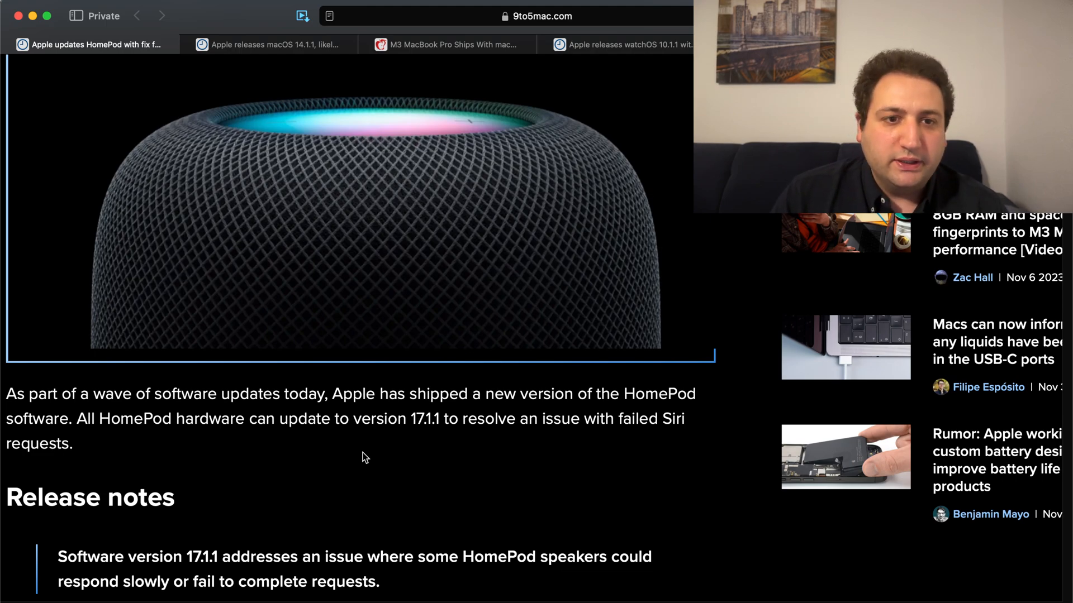
mouse_move(298, 42)
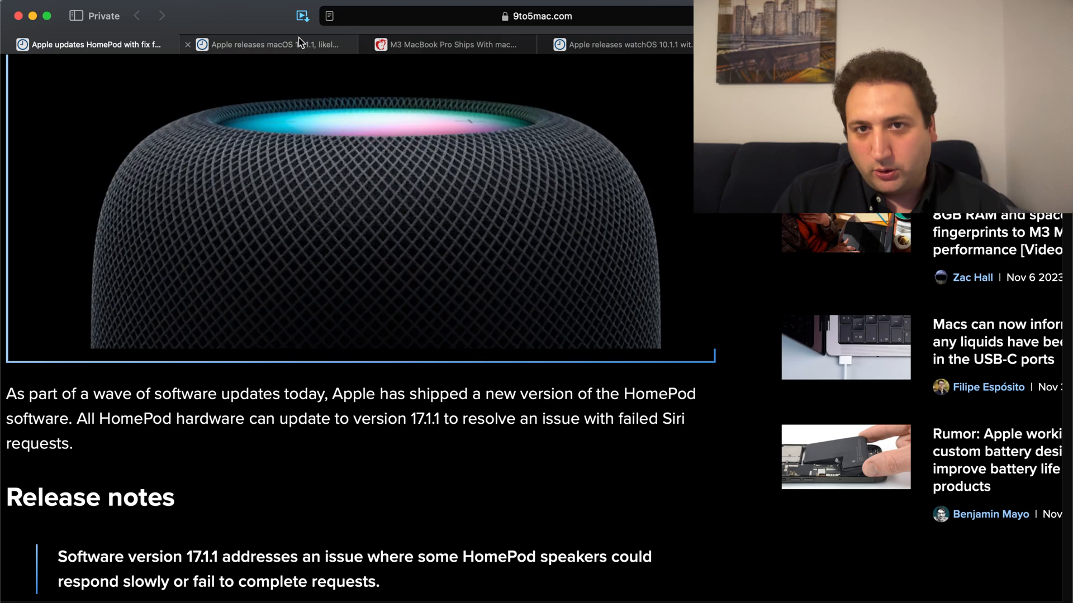
click(267, 45)
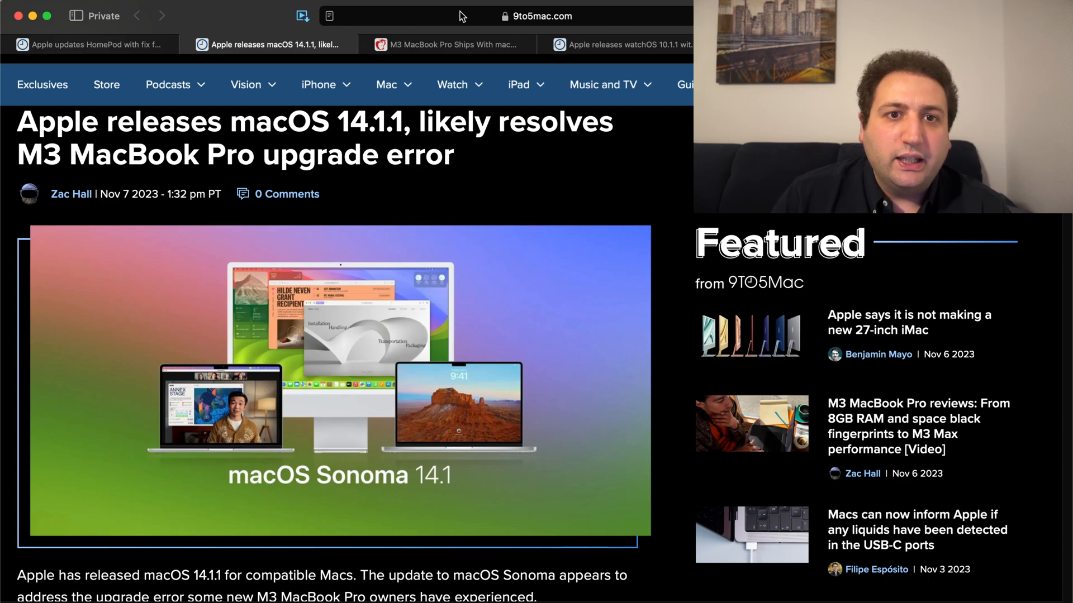
click(447, 43)
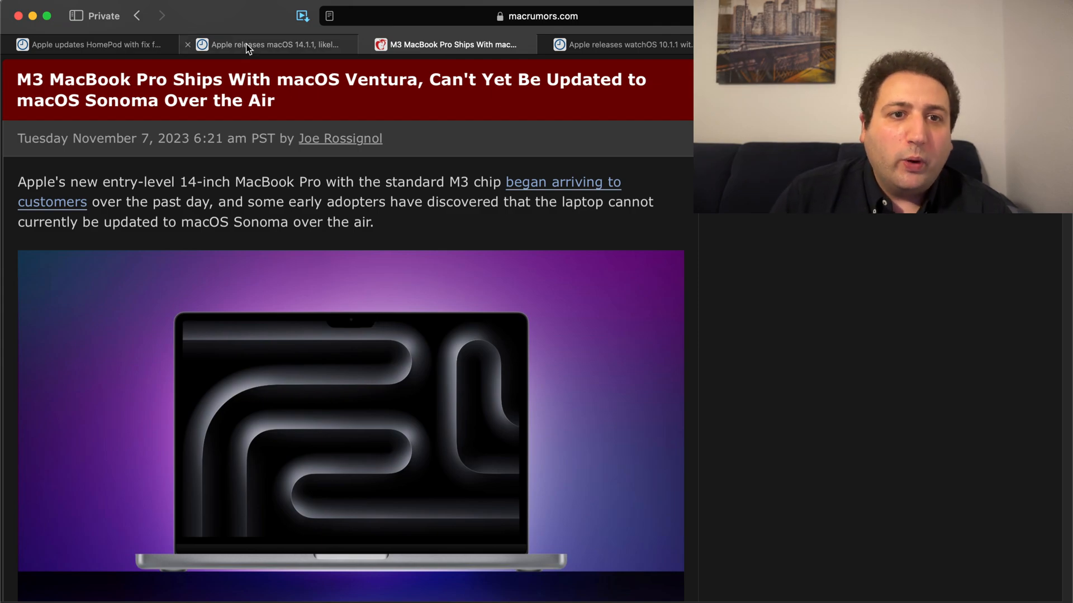
Return to the 9to5Mac macOS 14.1.1 tab and scroll to the M3 upgrade-error passage.
click(274, 45)
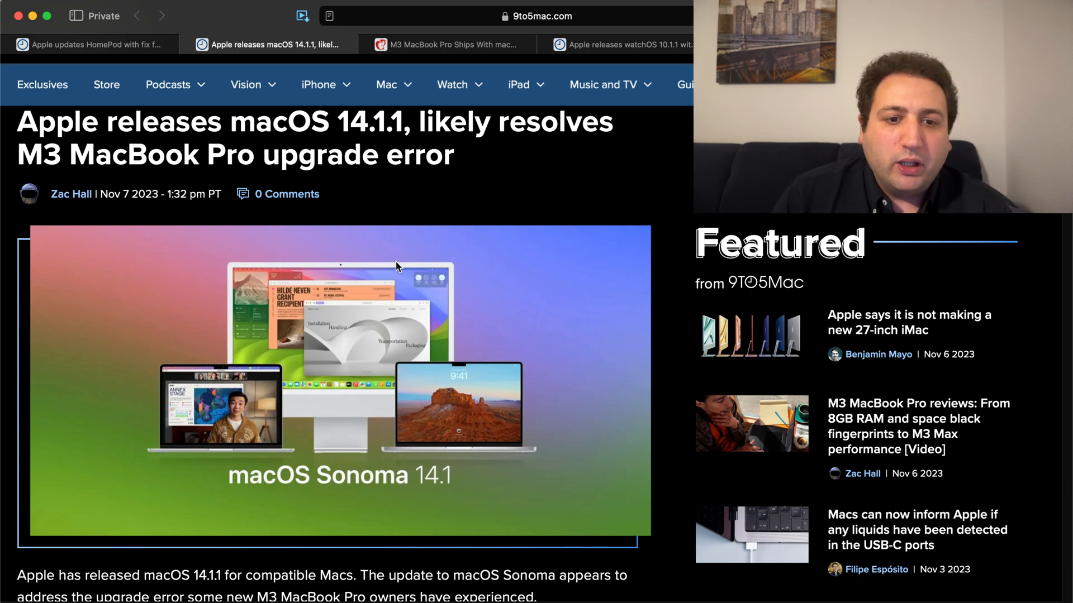
mouse_move(463, 254)
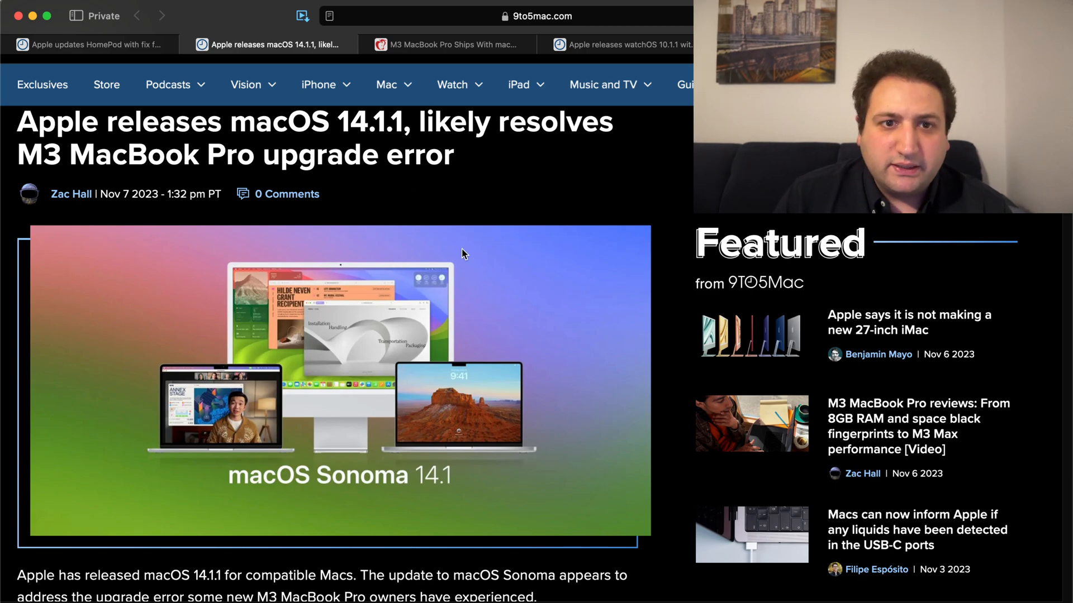
scroll(down, 3)
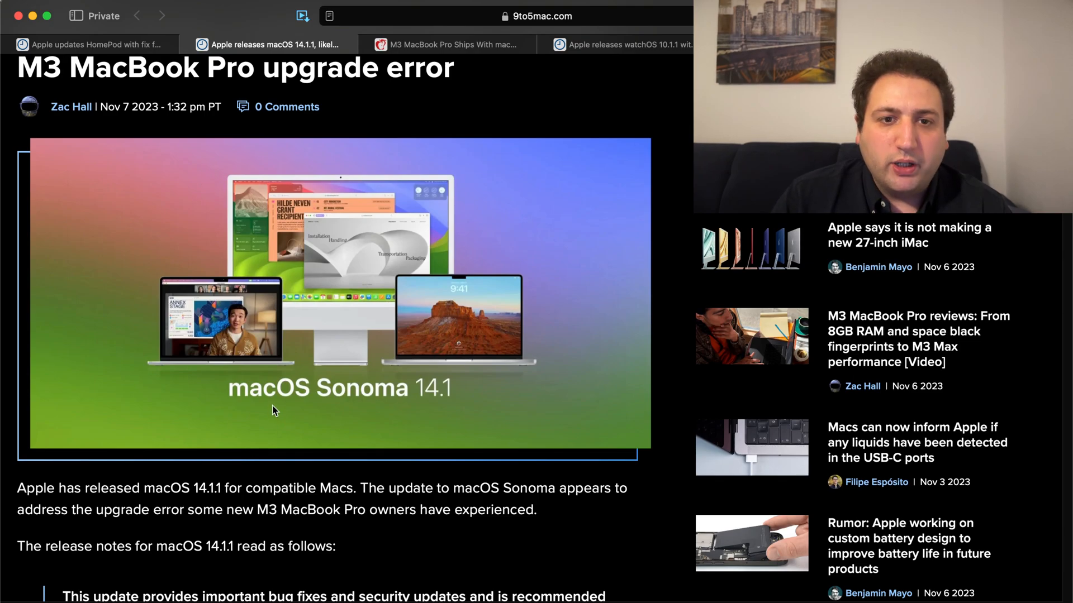
scroll(down, 3)
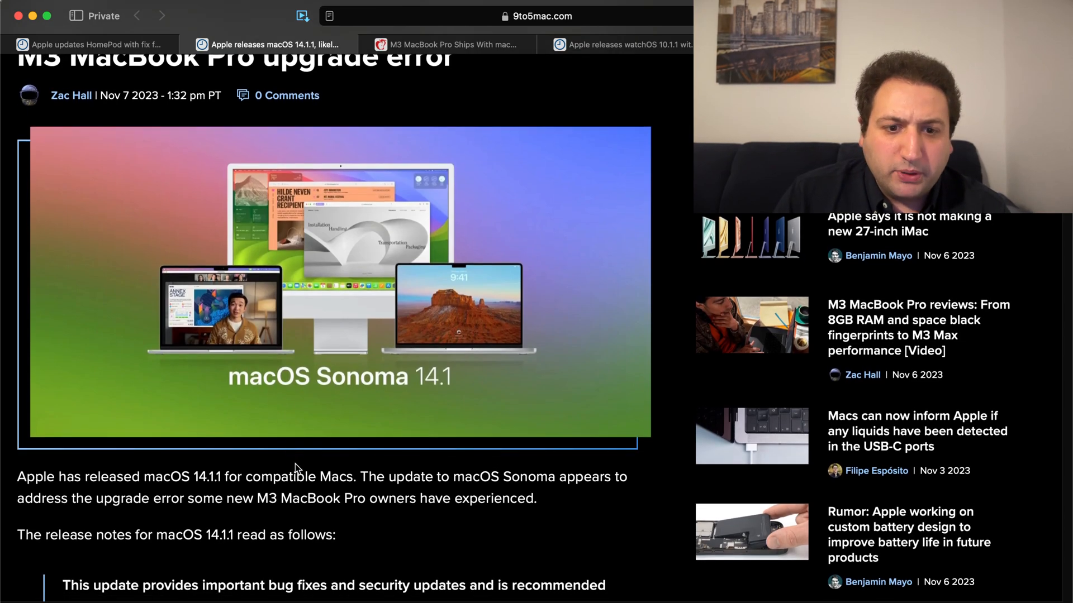
scroll(down, 3)
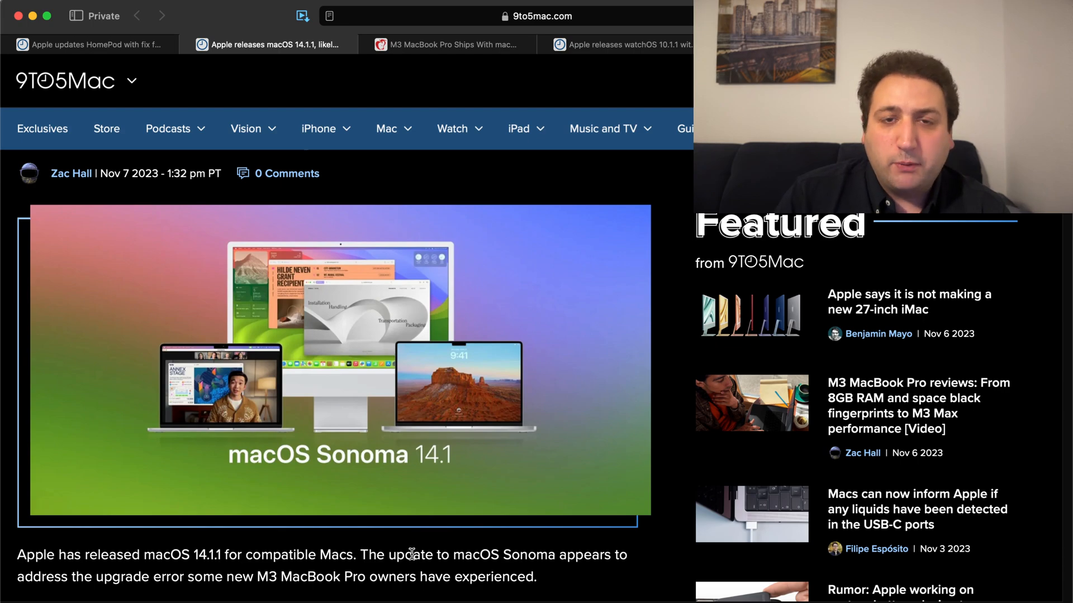
mouse_move(402, 551)
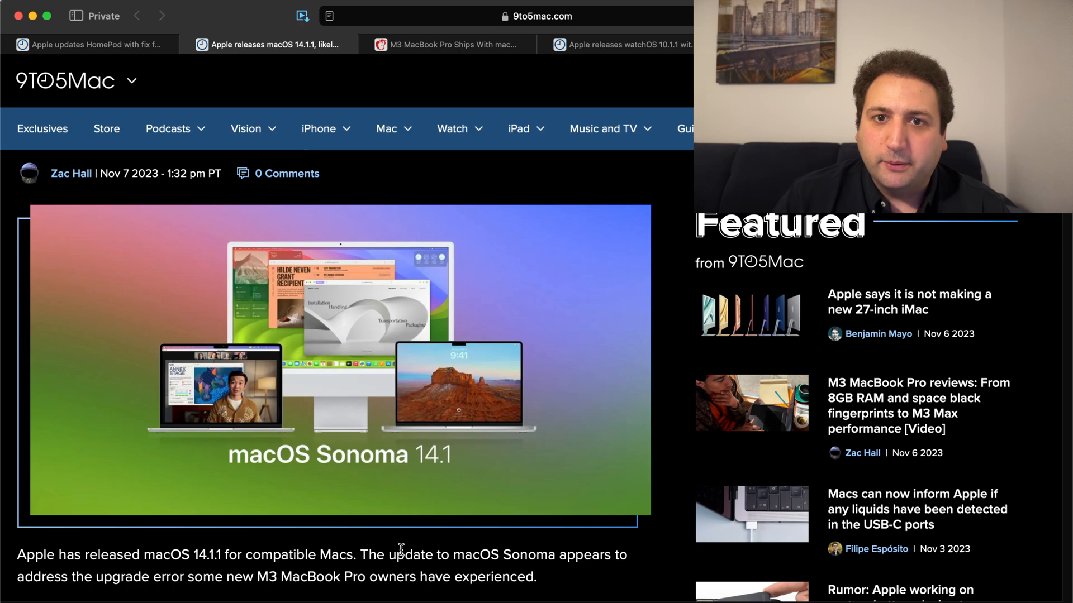
mouse_move(622, 44)
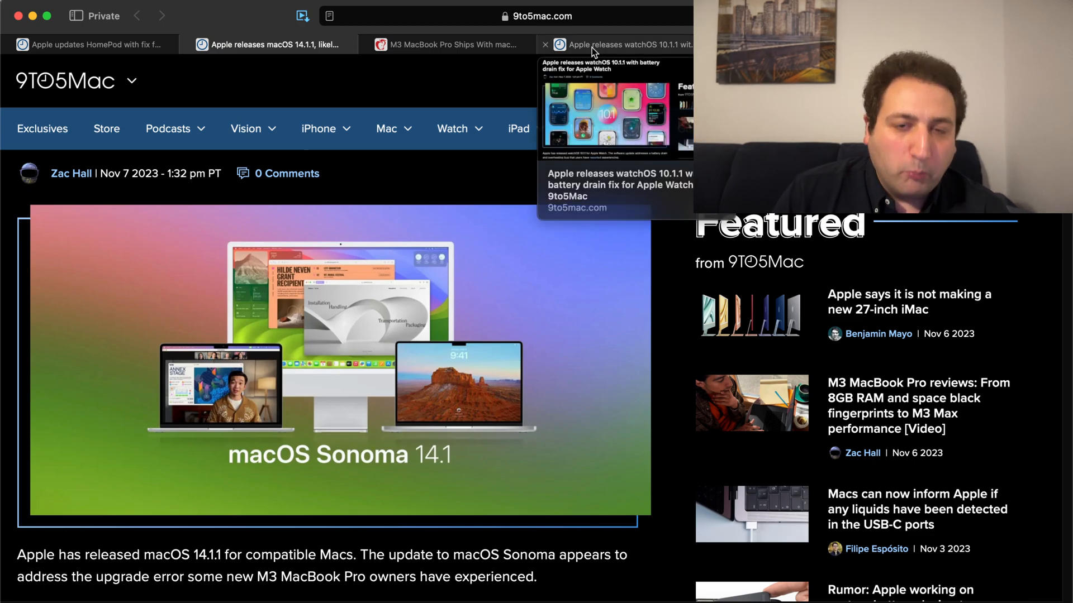
Switch to the watchOS 10.1.1 tab and scroll through the battery drain article.
click(622, 43)
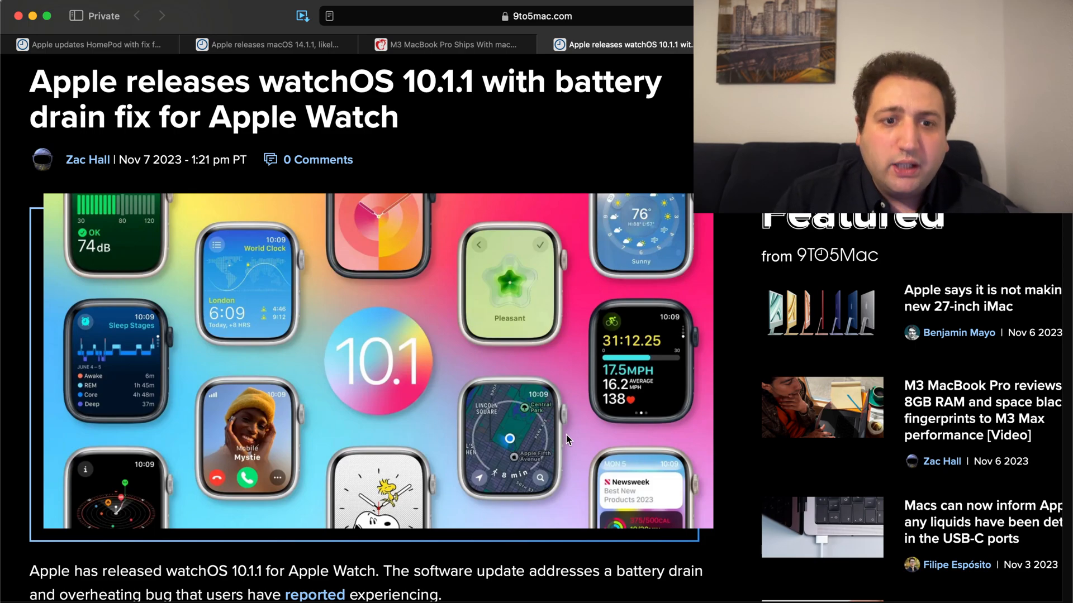
scroll(down, 3)
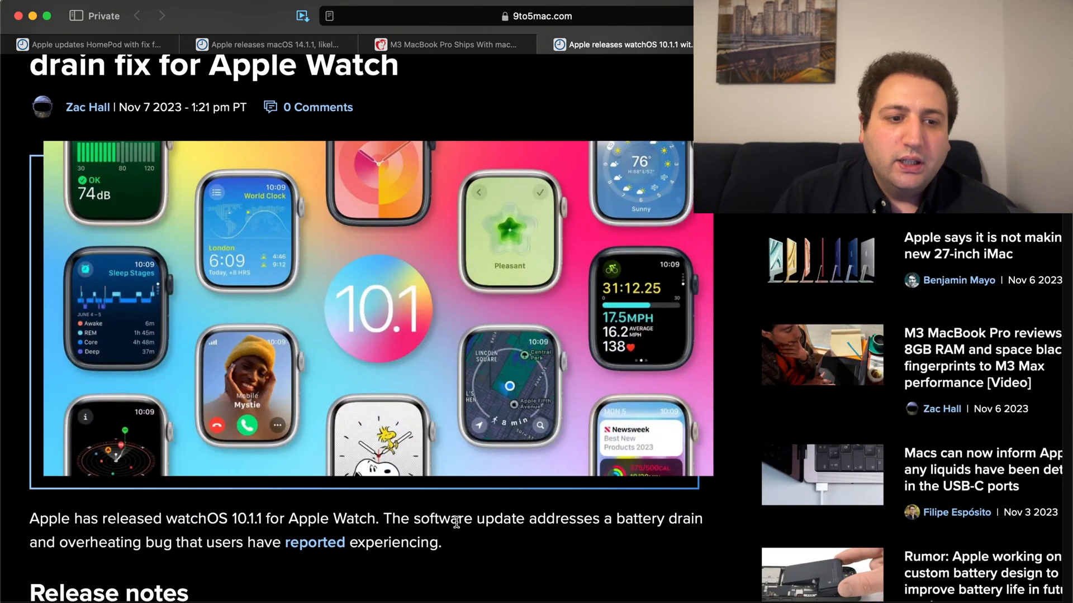
scroll(down, 3)
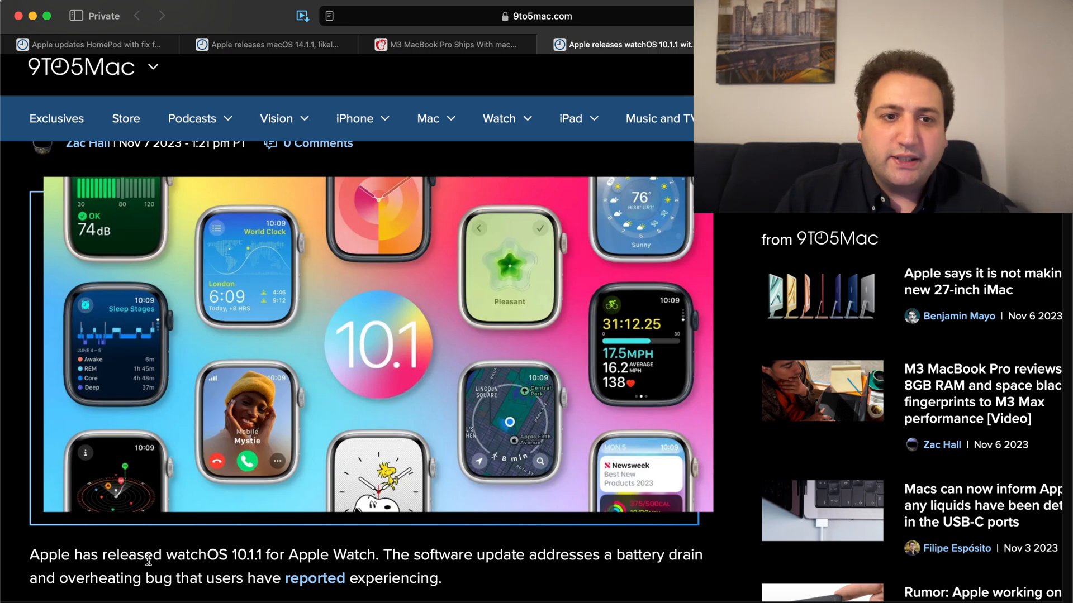
scroll(down, 3)
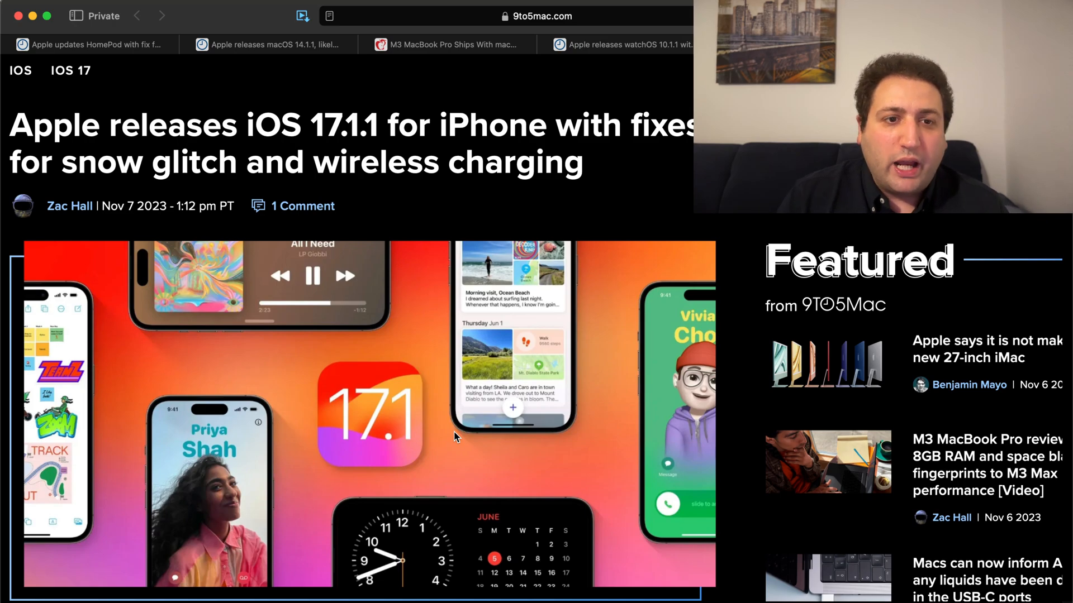
Scroll the iOS 17.1.1 article to its opening paragraph on snow glitch and charging fixes.
scroll(down, 3)
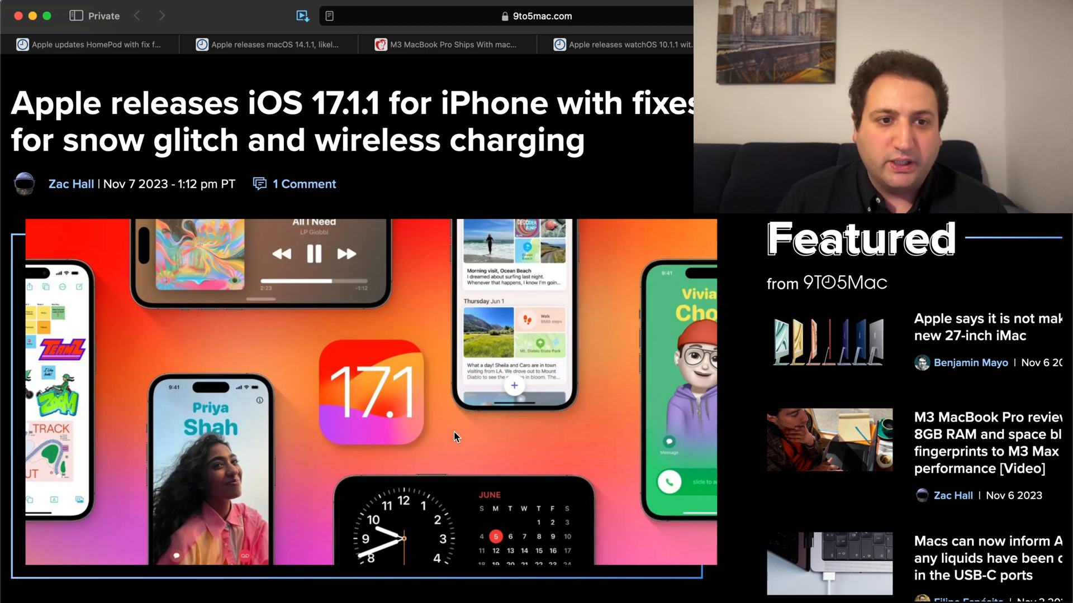
scroll(down, 3)
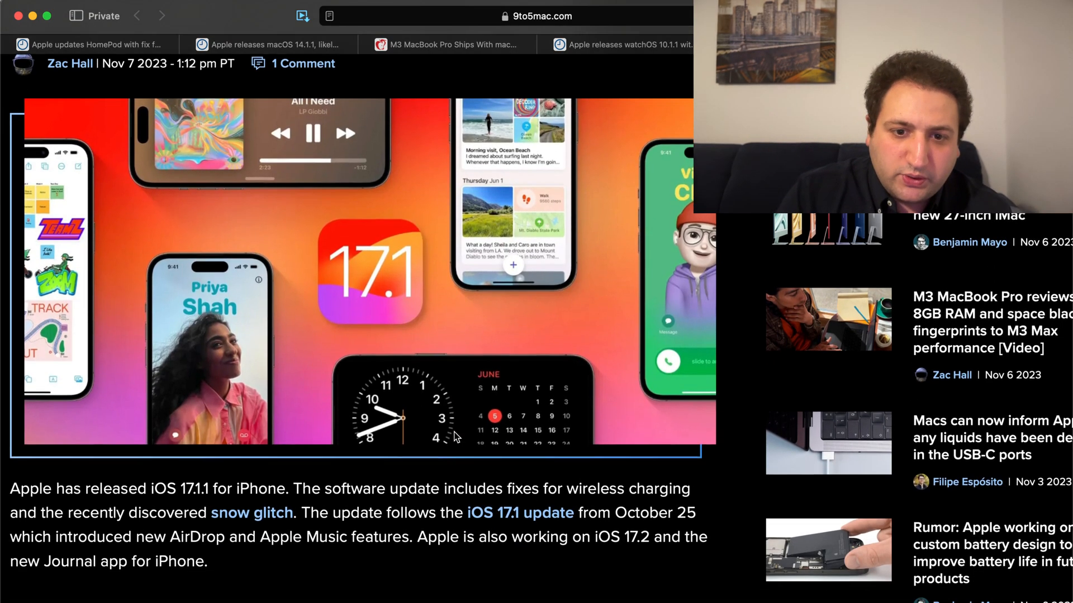
Scroll down to the iOS 17.1.1 release notes on Apple Pay and Weather widget fixes.
scroll(down, 3)
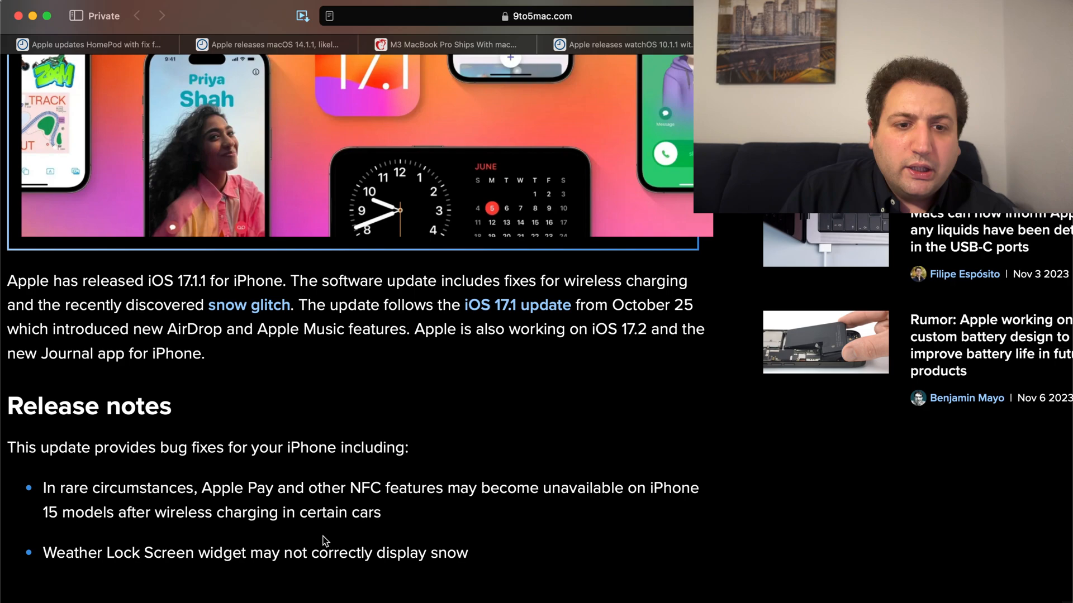
mouse_move(390, 515)
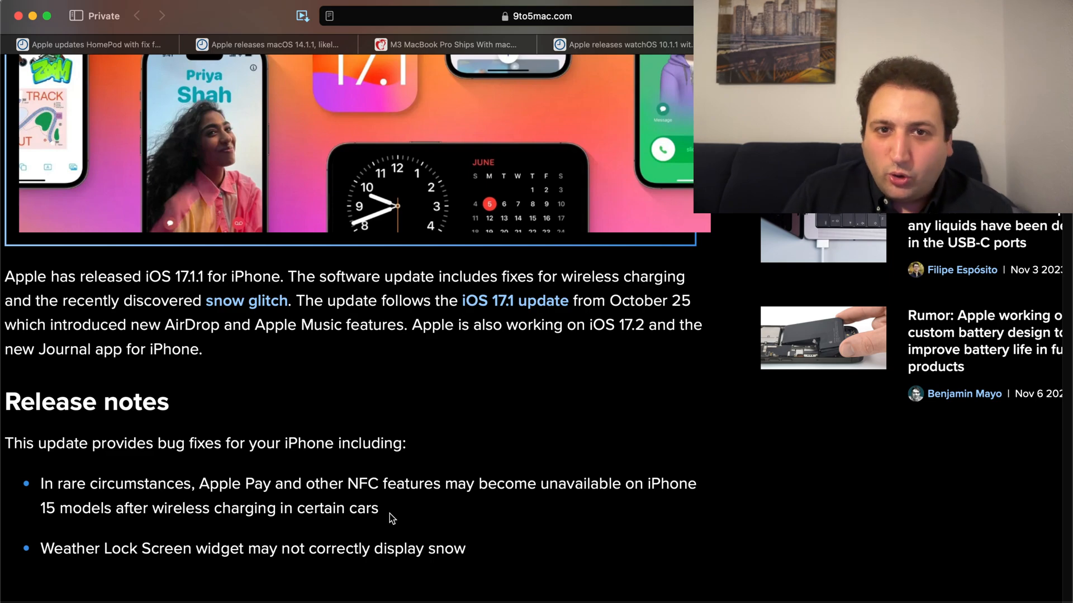
scroll(down, 3)
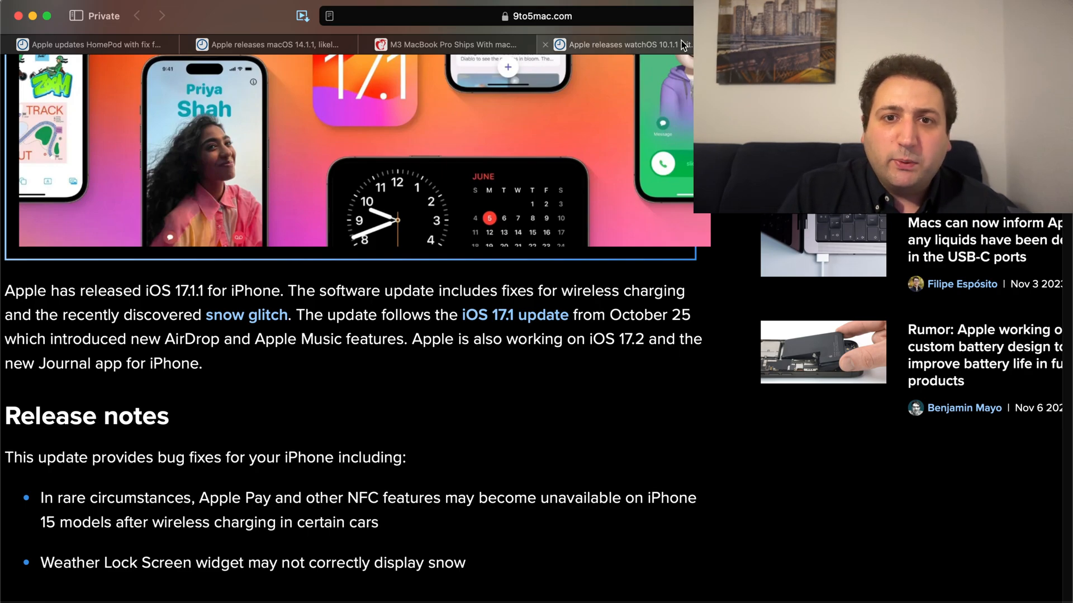
Switch back to the 9to5Mac watchOS 10.1.1 battery drain article tab.
click(615, 45)
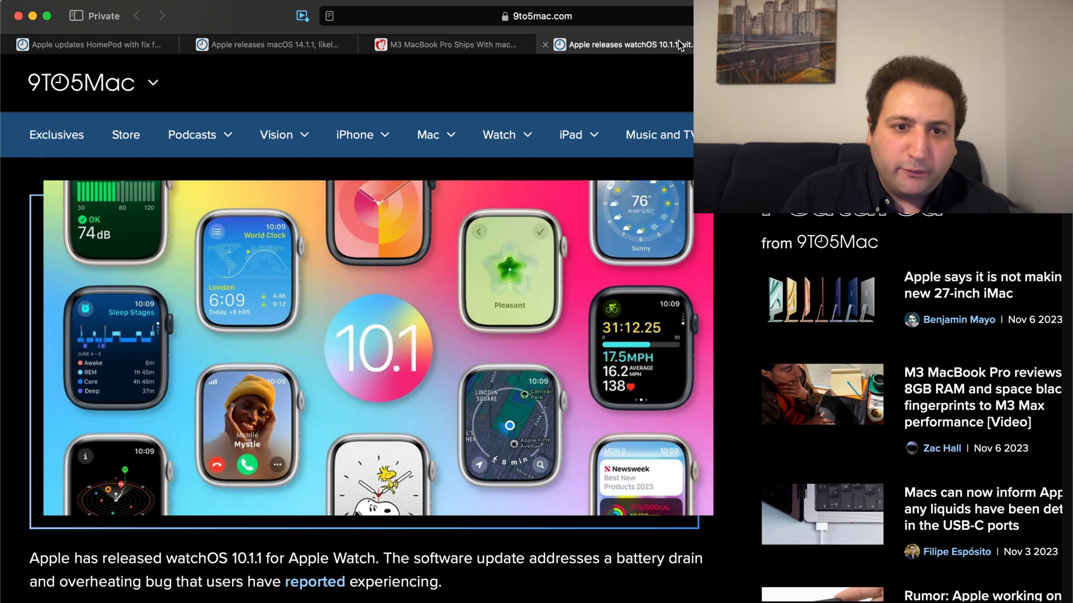
mouse_move(441, 328)
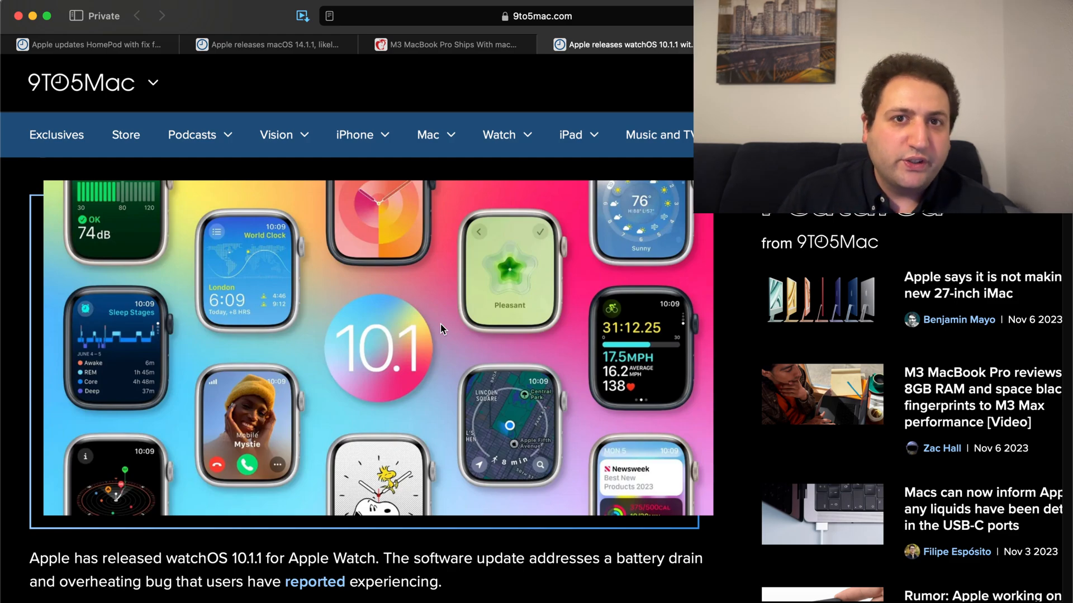
mouse_move(499, 286)
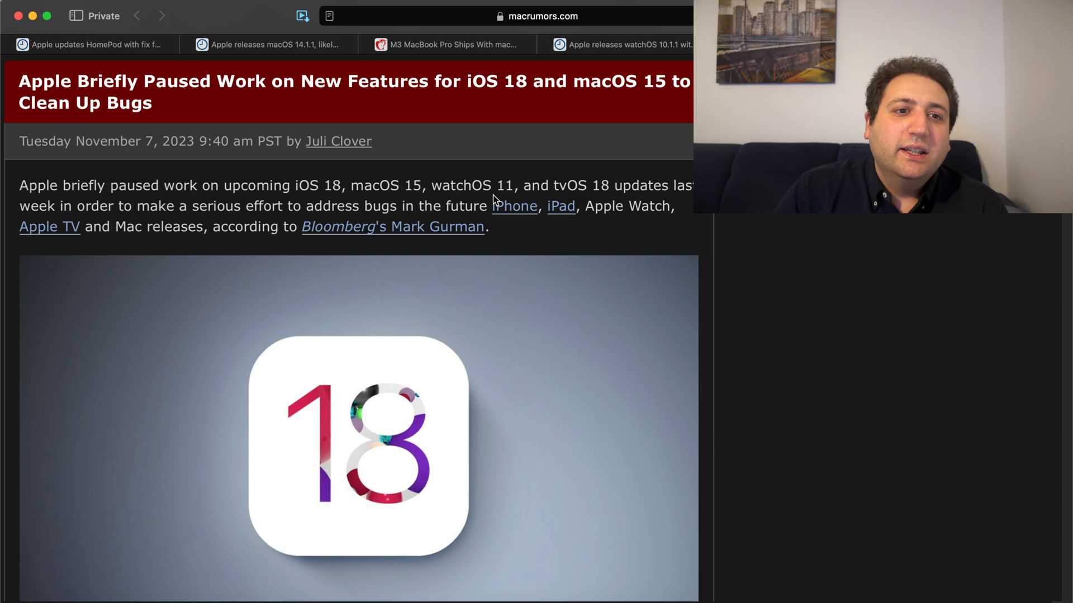
Scroll the MacRumors iOS 18 development-pause story down to the iOS 18 image.
scroll(down, 3)
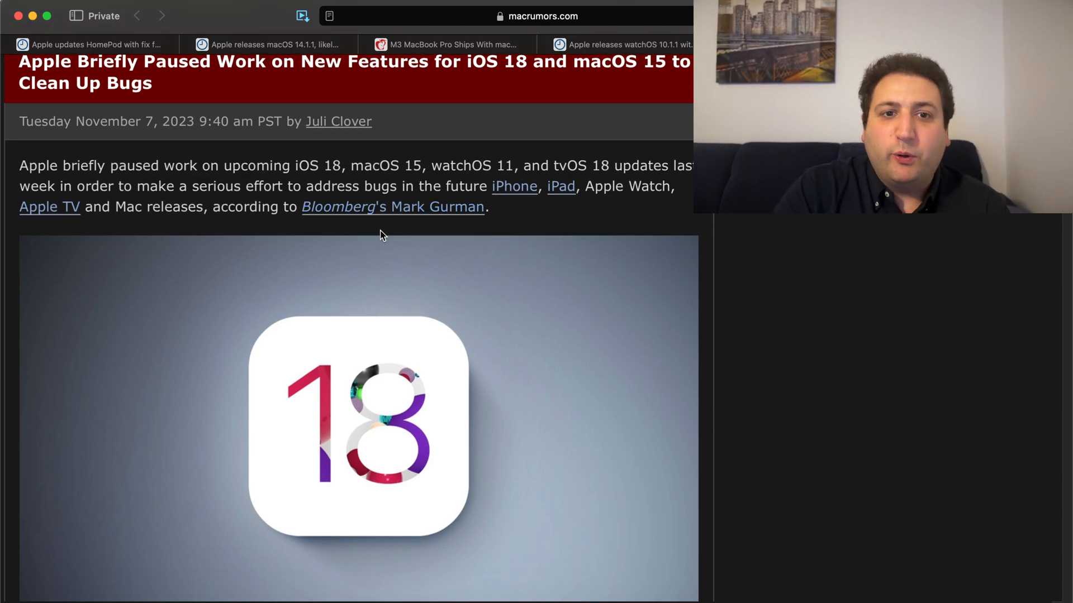
scroll(down, 3)
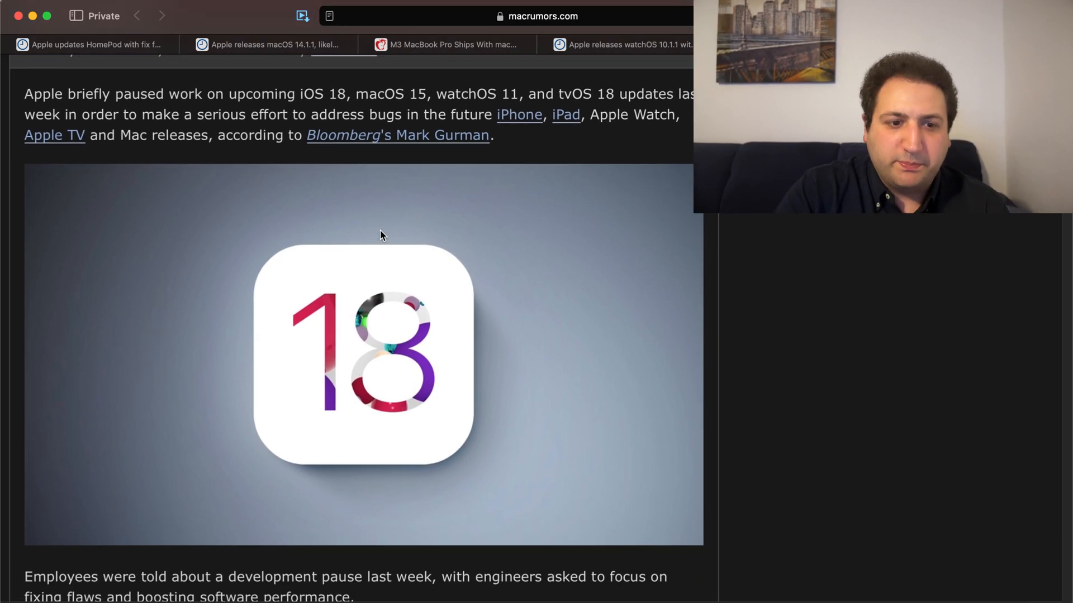
scroll(down, 3)
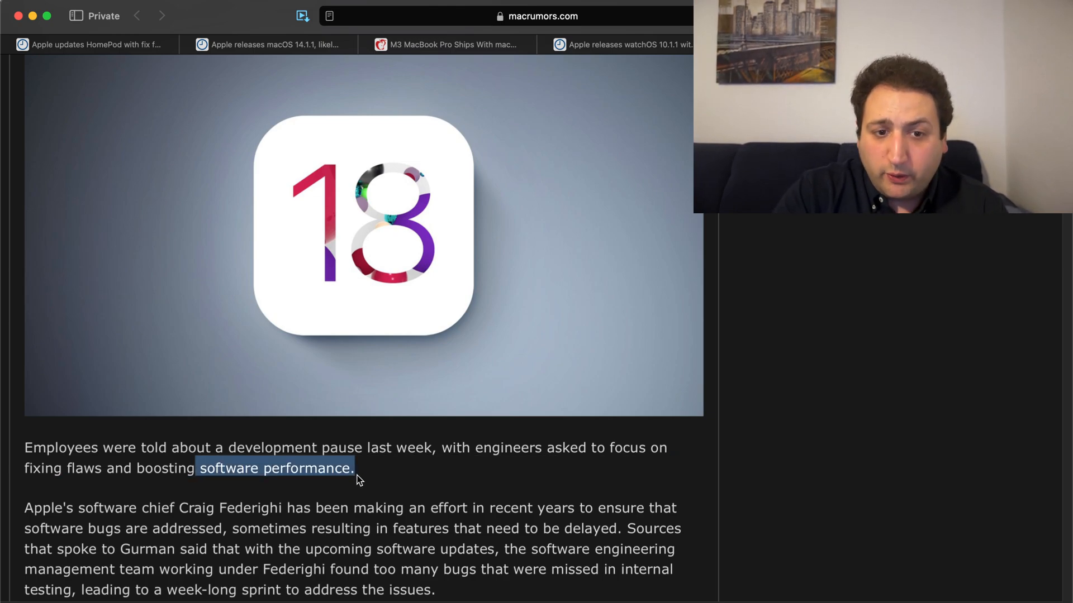
scroll(down, 3)
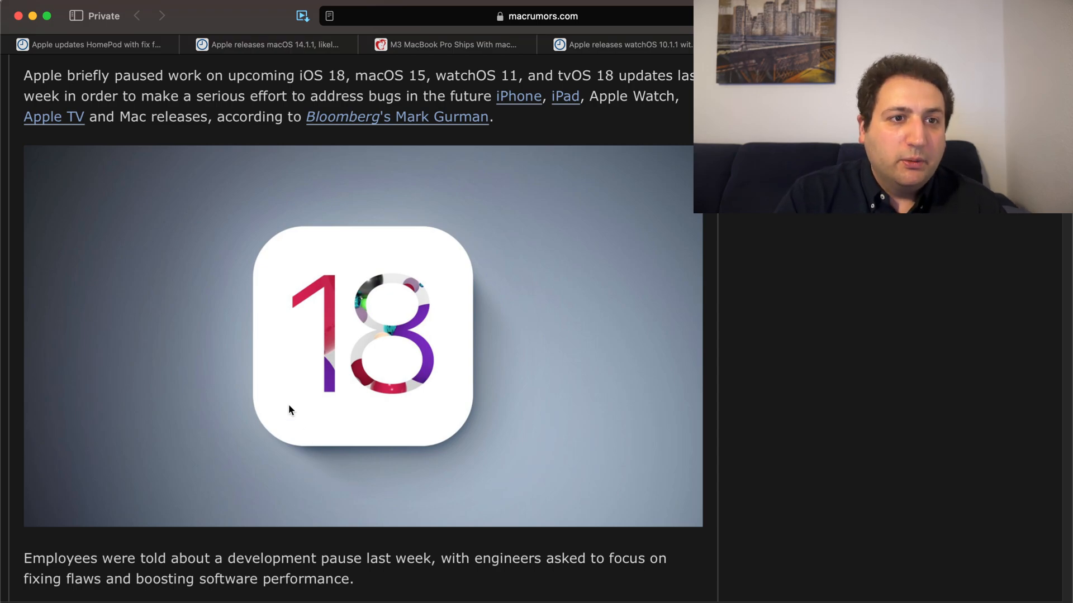
Cycle through the HomePod 17.1.1 and macOS 14.1.1 tabs, ending on the watchOS 10.1.1 article.
click(93, 45)
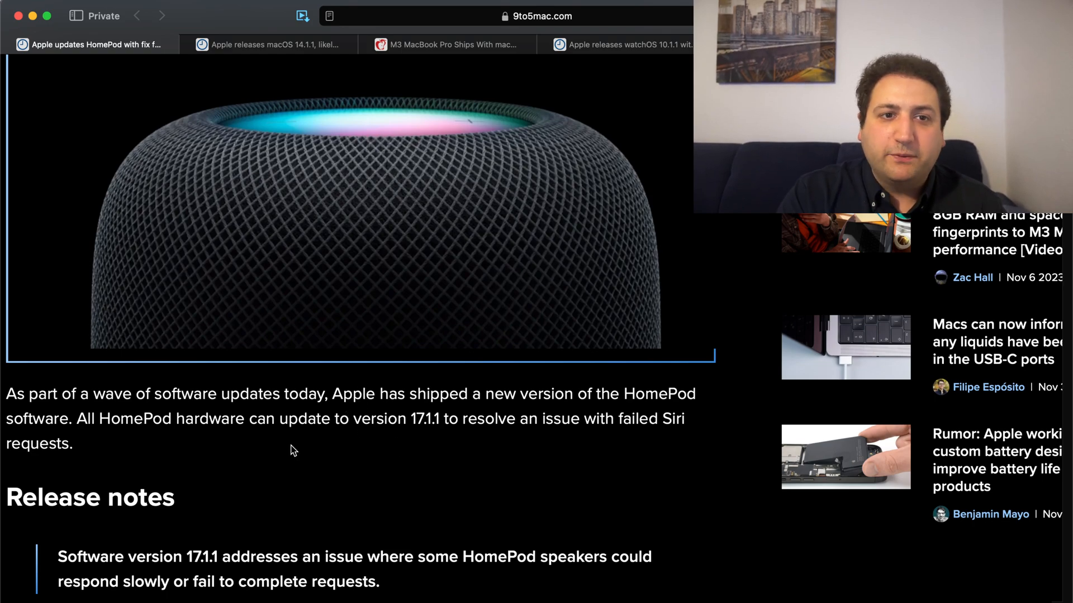
click(267, 44)
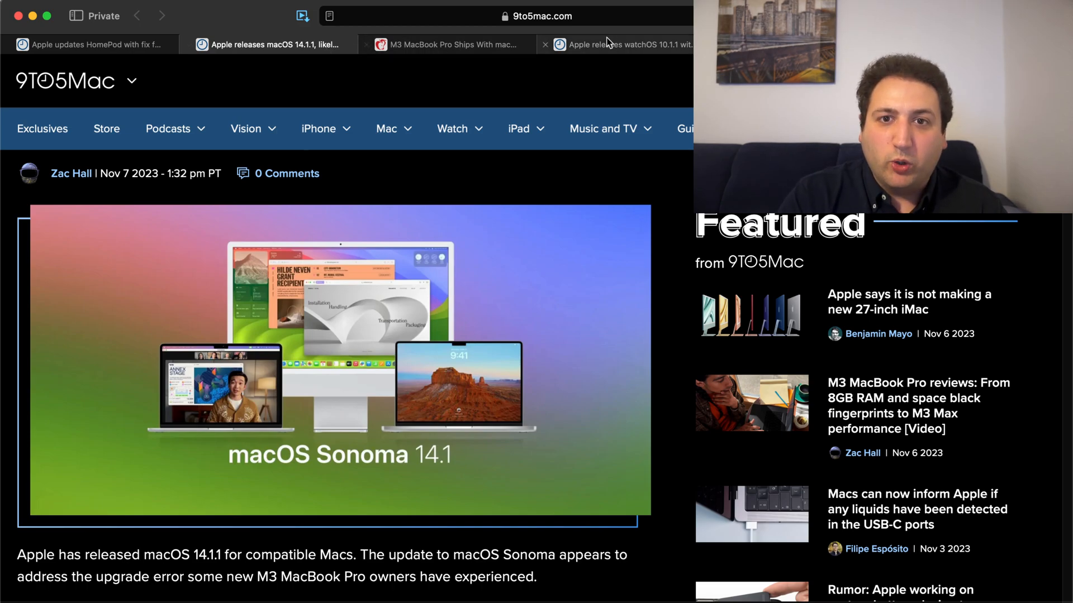
click(616, 45)
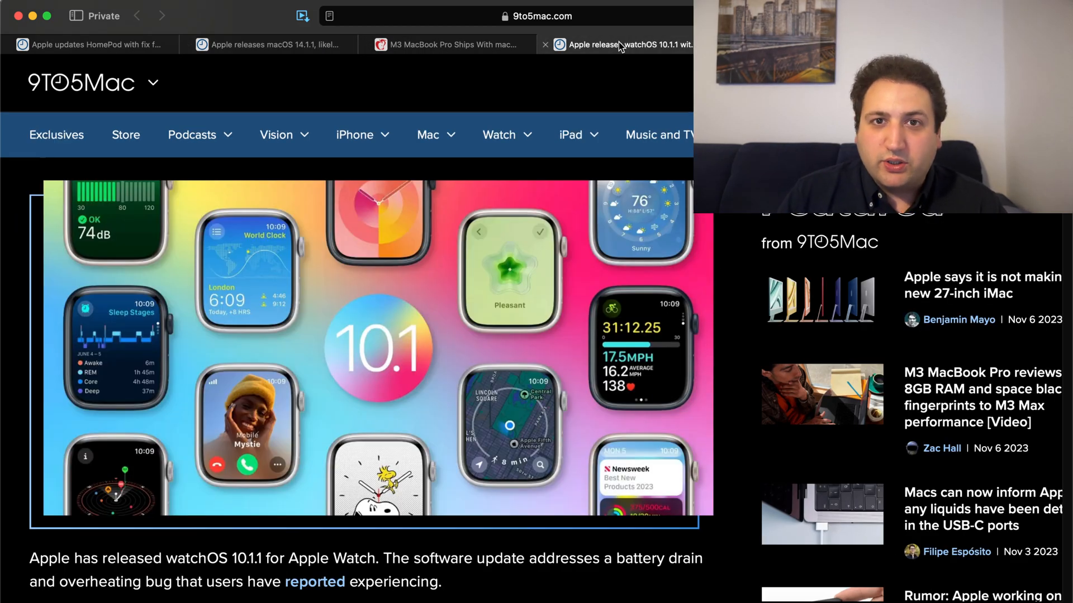